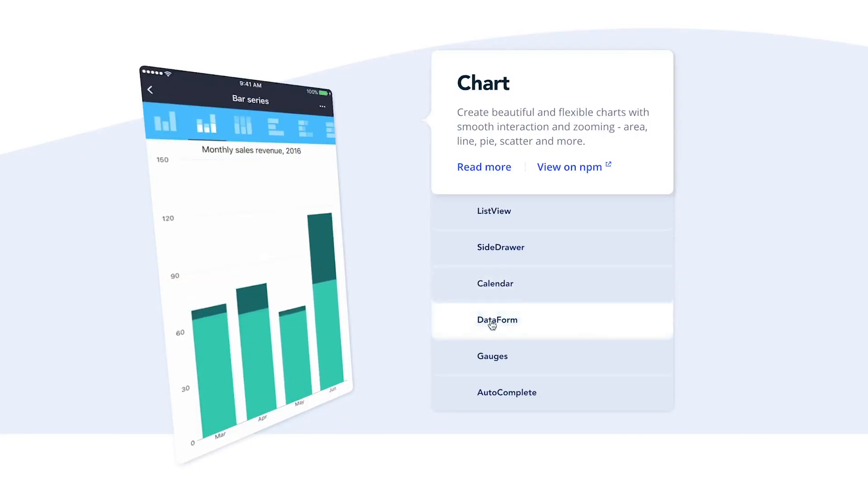
- Scroll issue #344 past the reporter's code samples to the collaborator's RadDataForm source-replacement workaround reply
left_click(497, 320)
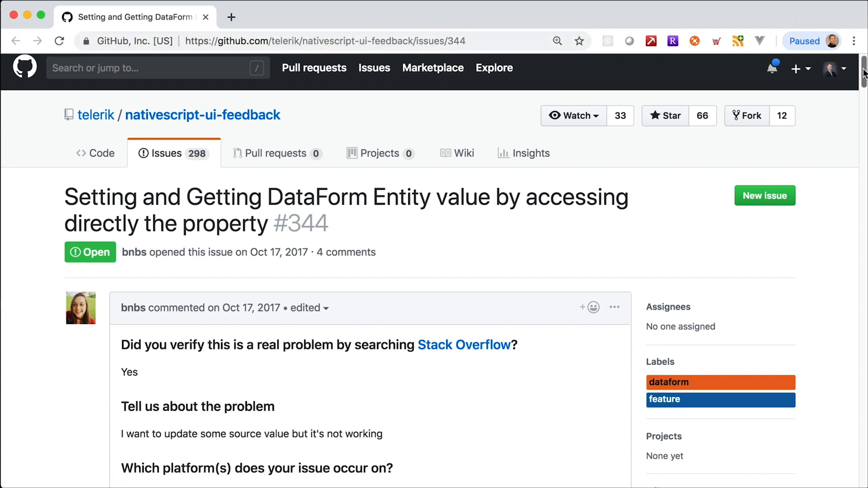
scroll("down", 3)
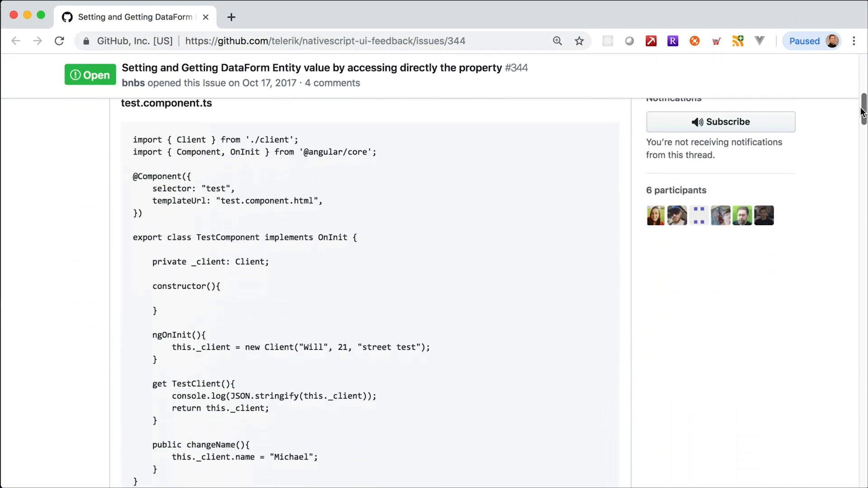
scroll("down", 3)
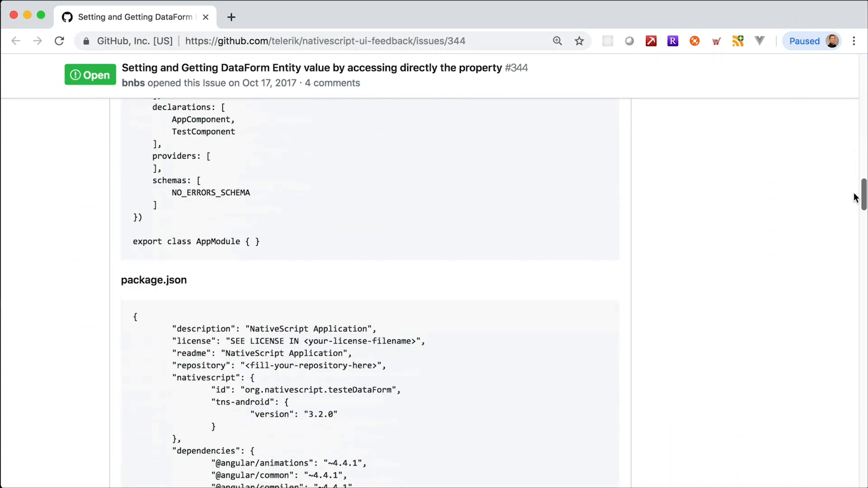
scroll("down", 3)
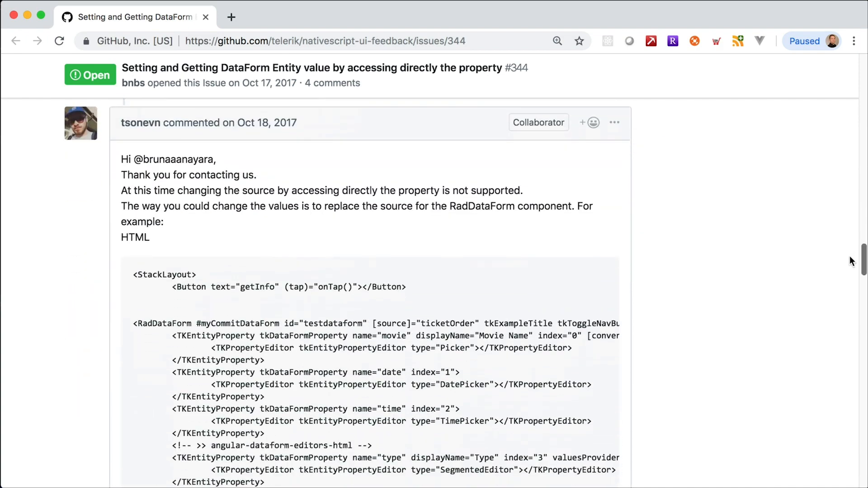
scroll("down", 3)
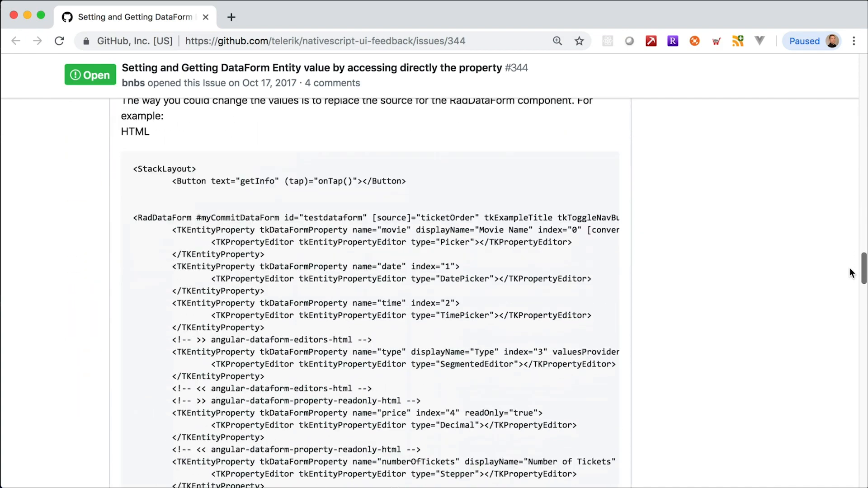